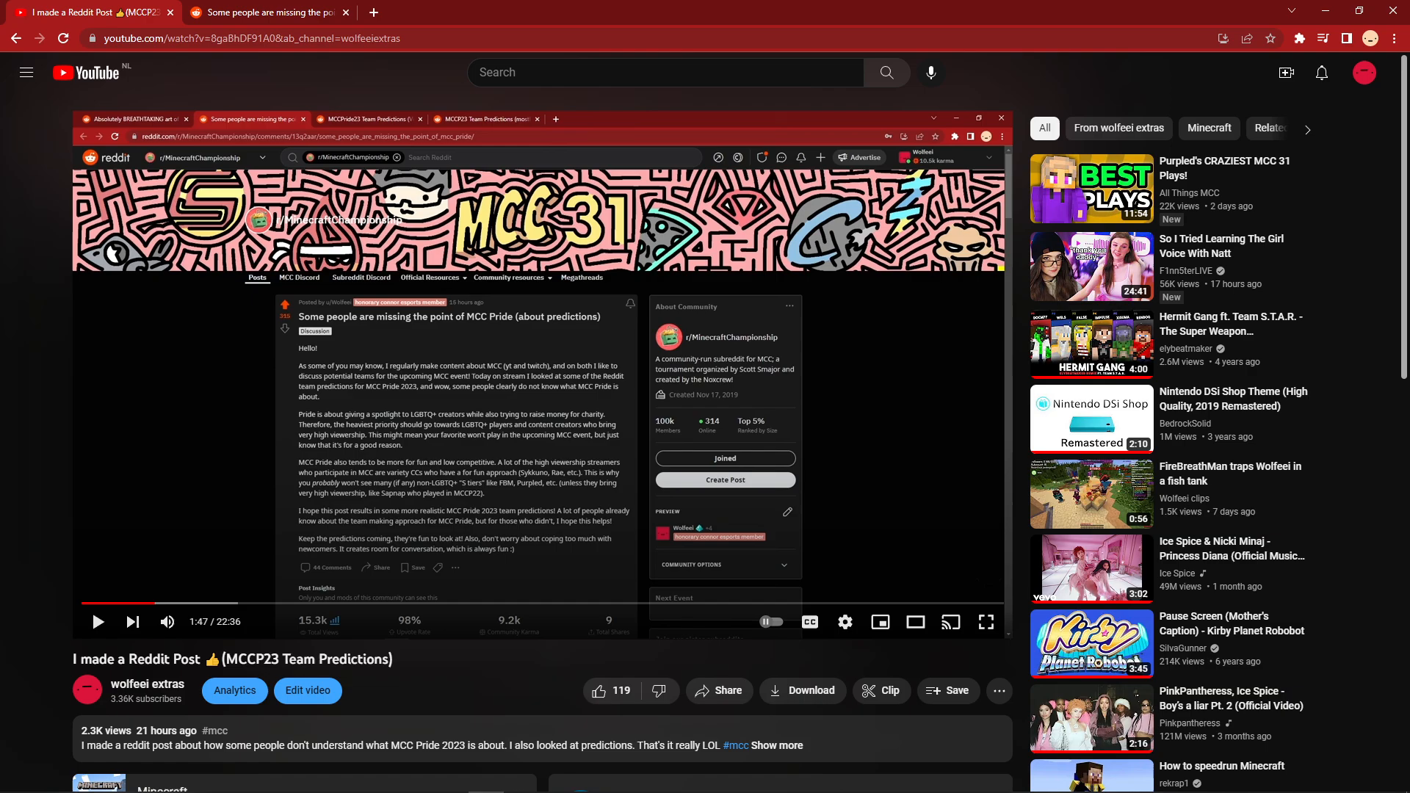
# Step: Switch to the Reddit MCC Pride predictions post showing the Event Organiser's comment
pyautogui.click(266, 11)
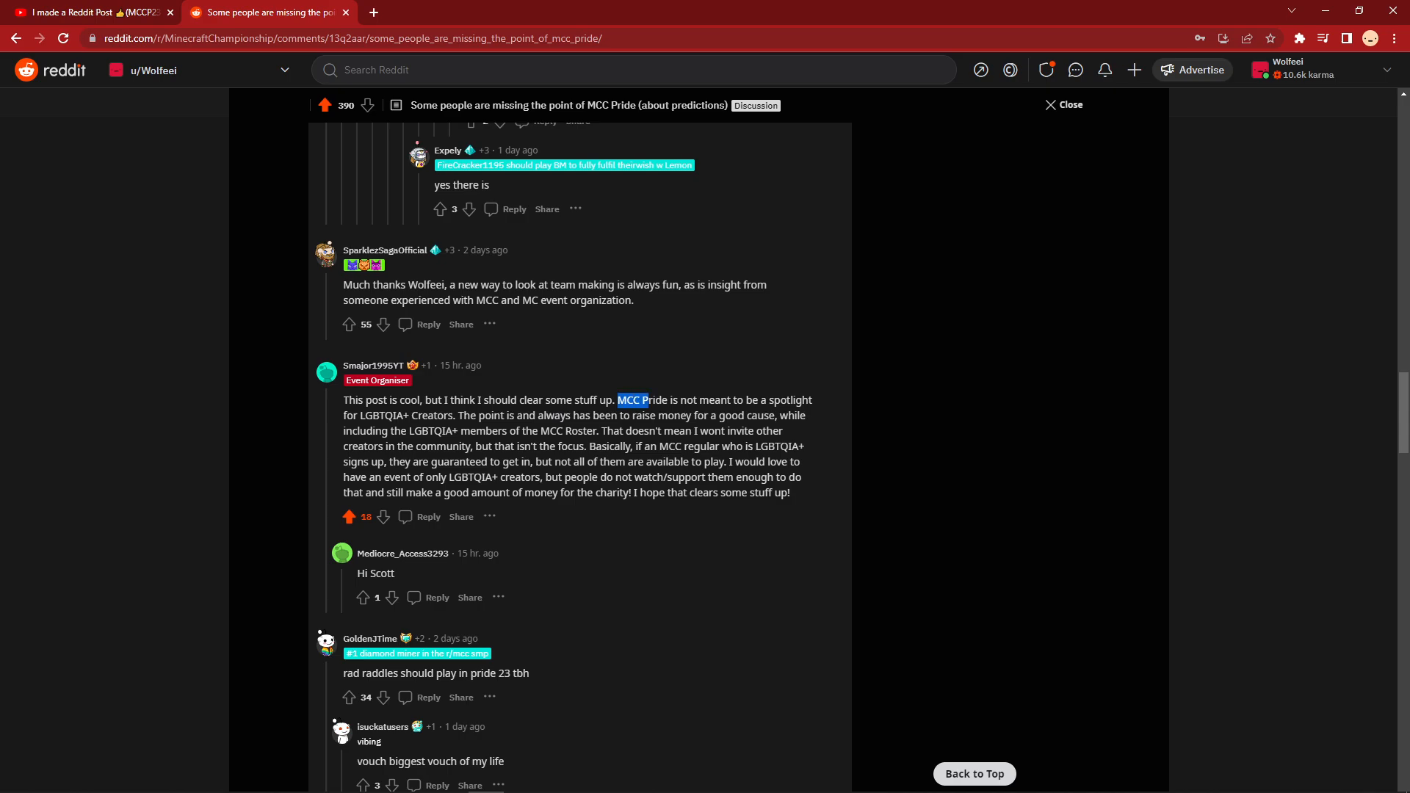
pyautogui.moveTo(648, 400); pyautogui.dragTo(451, 414)
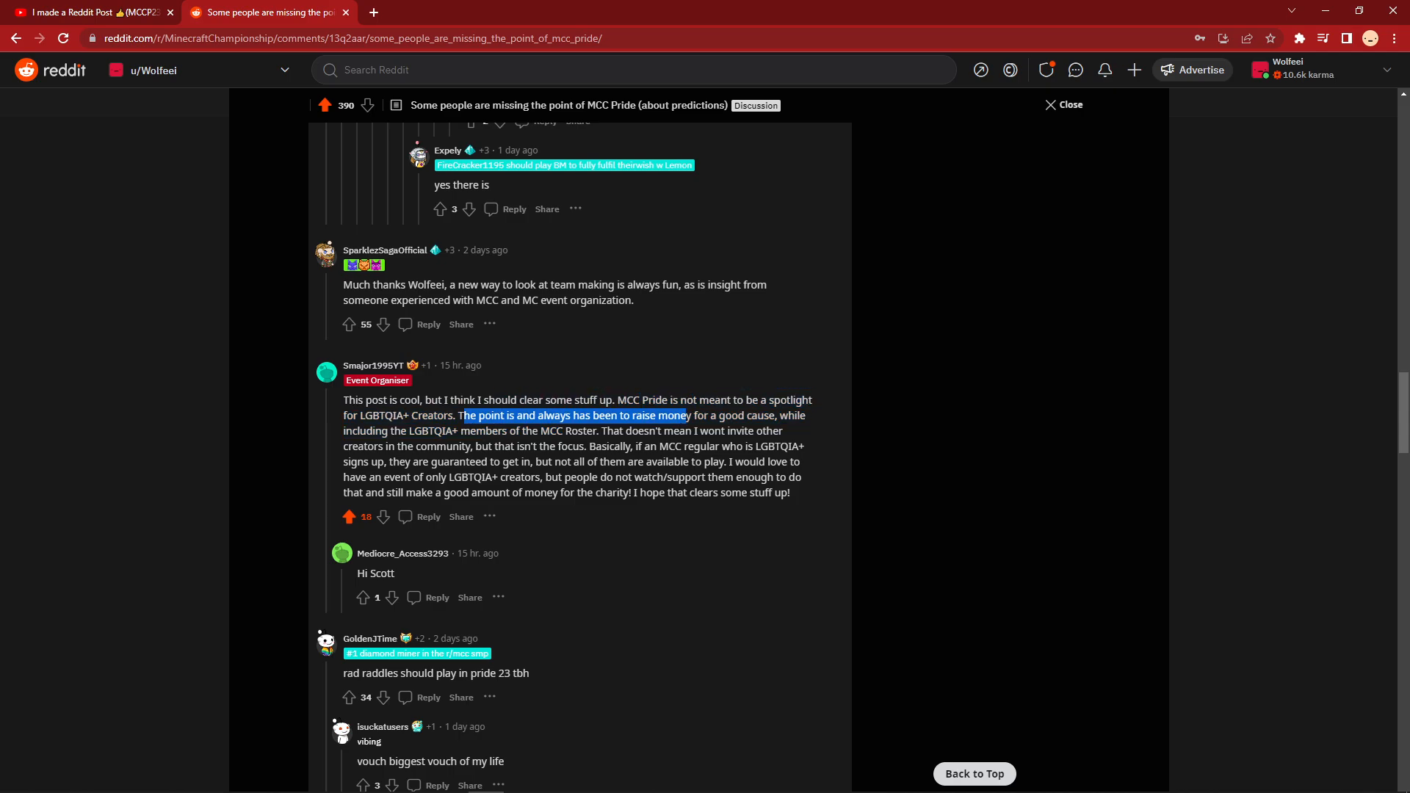
pyautogui.moveTo(686, 416); pyautogui.dragTo(775, 416)
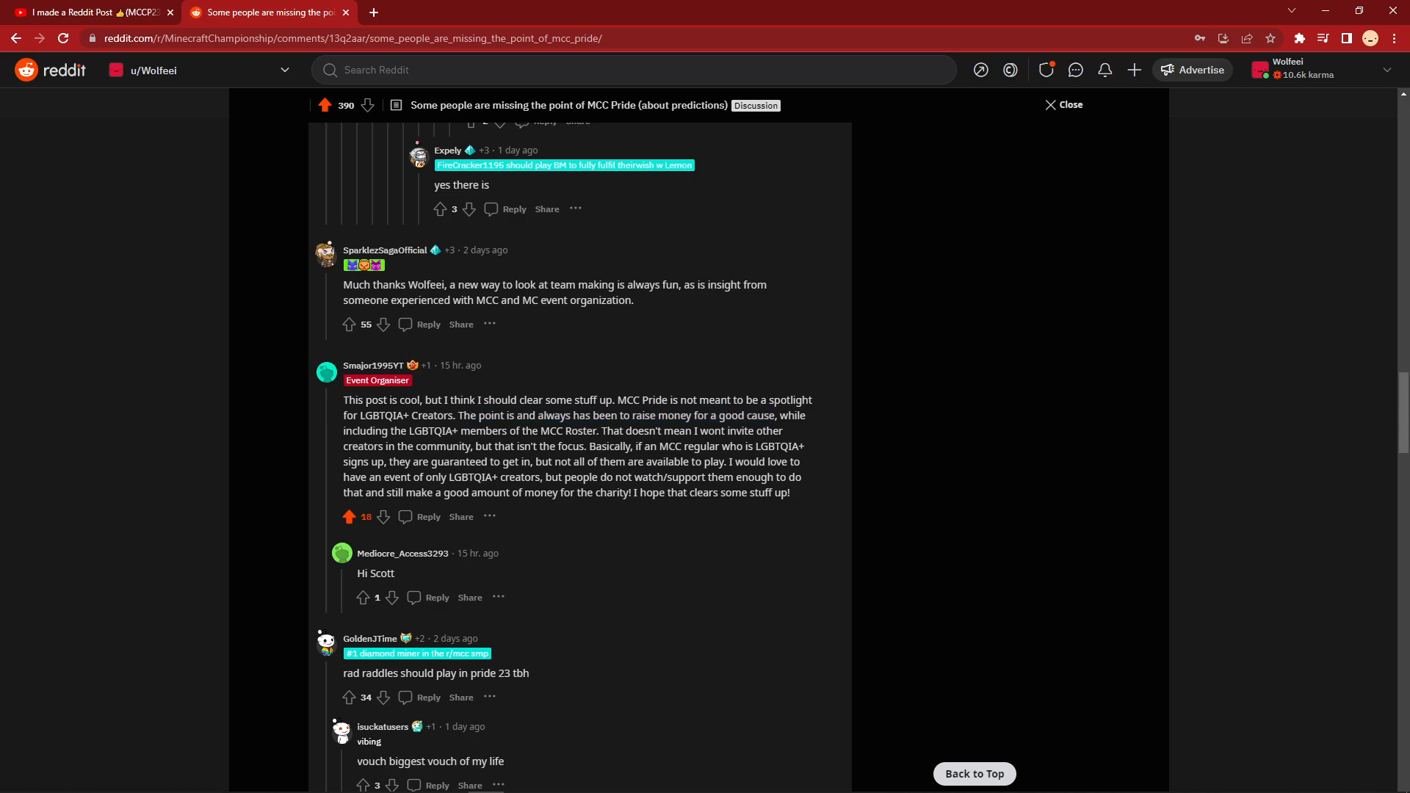
pyautogui.moveTo(387, 476); pyautogui.dragTo(441, 476)
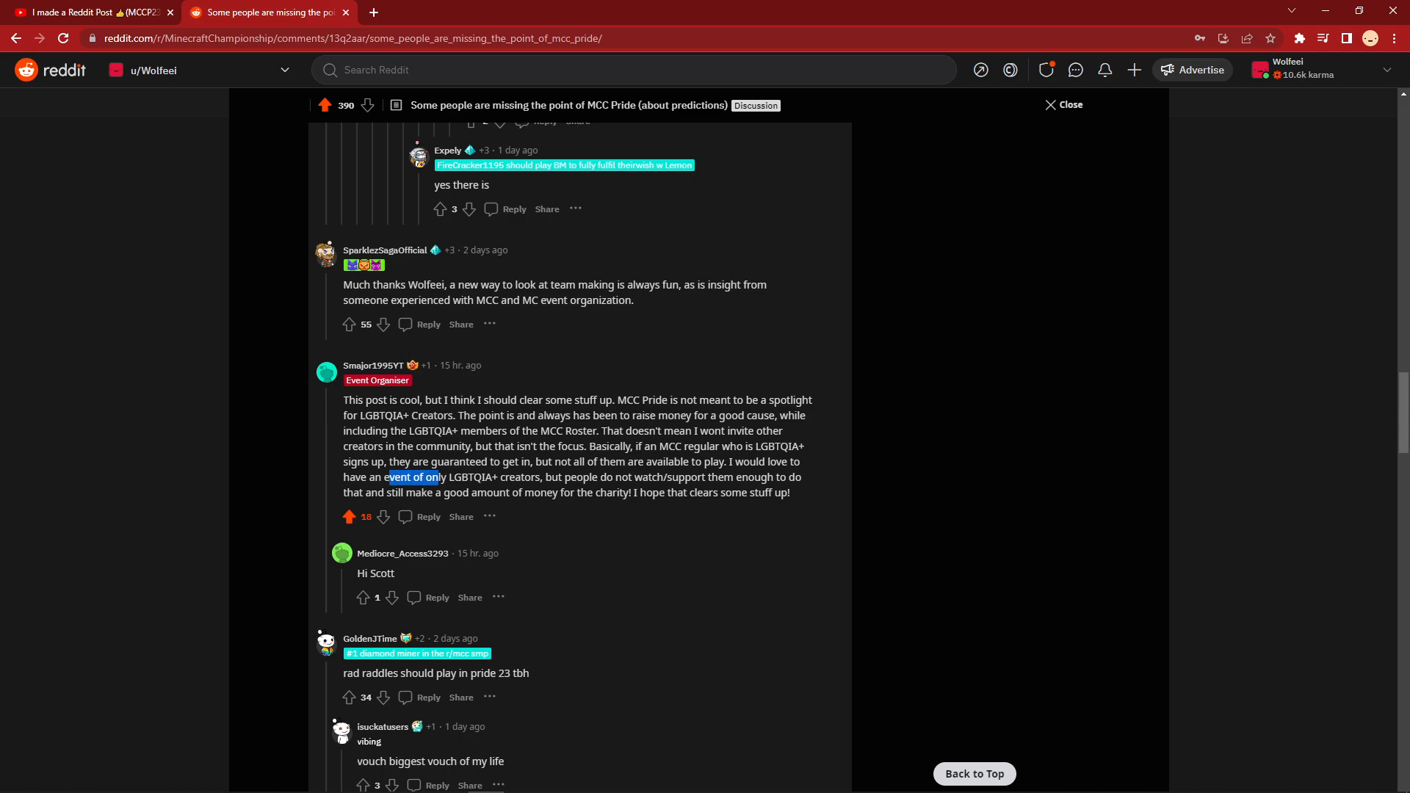
pyautogui.moveTo(439, 476); pyautogui.dragTo(471, 476)
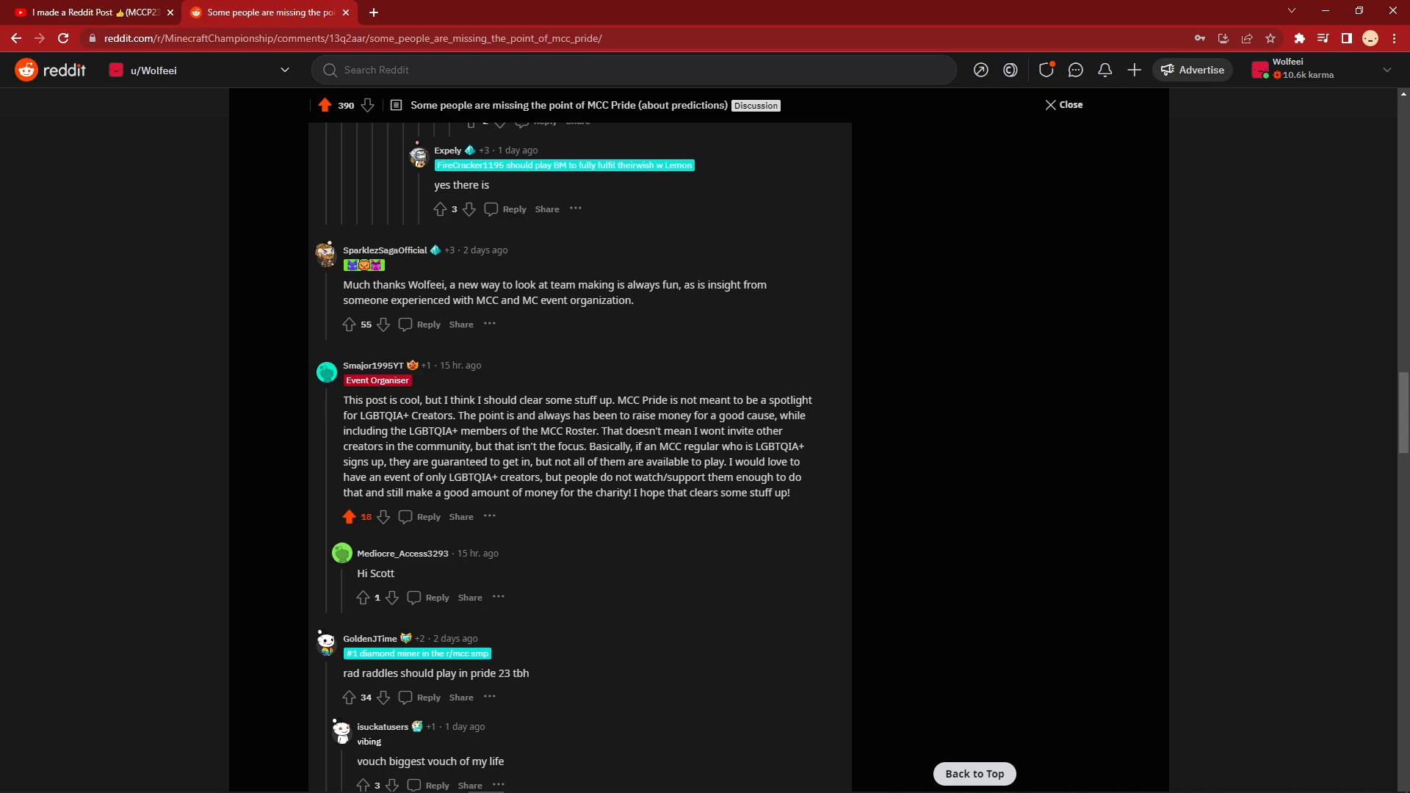
pyautogui.moveTo(727, 461); pyautogui.dragTo(632, 494)
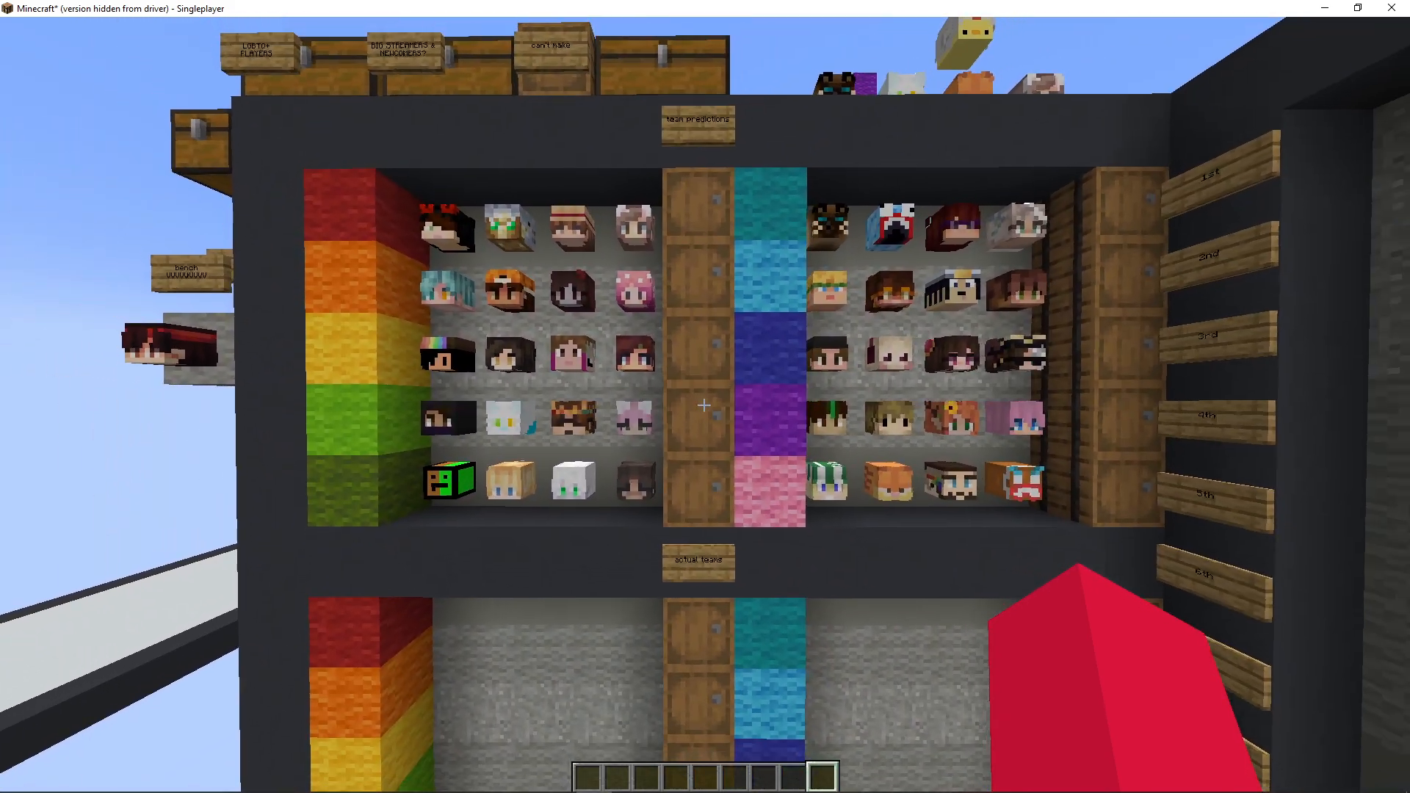
pyautogui.moveTo(703, 406)
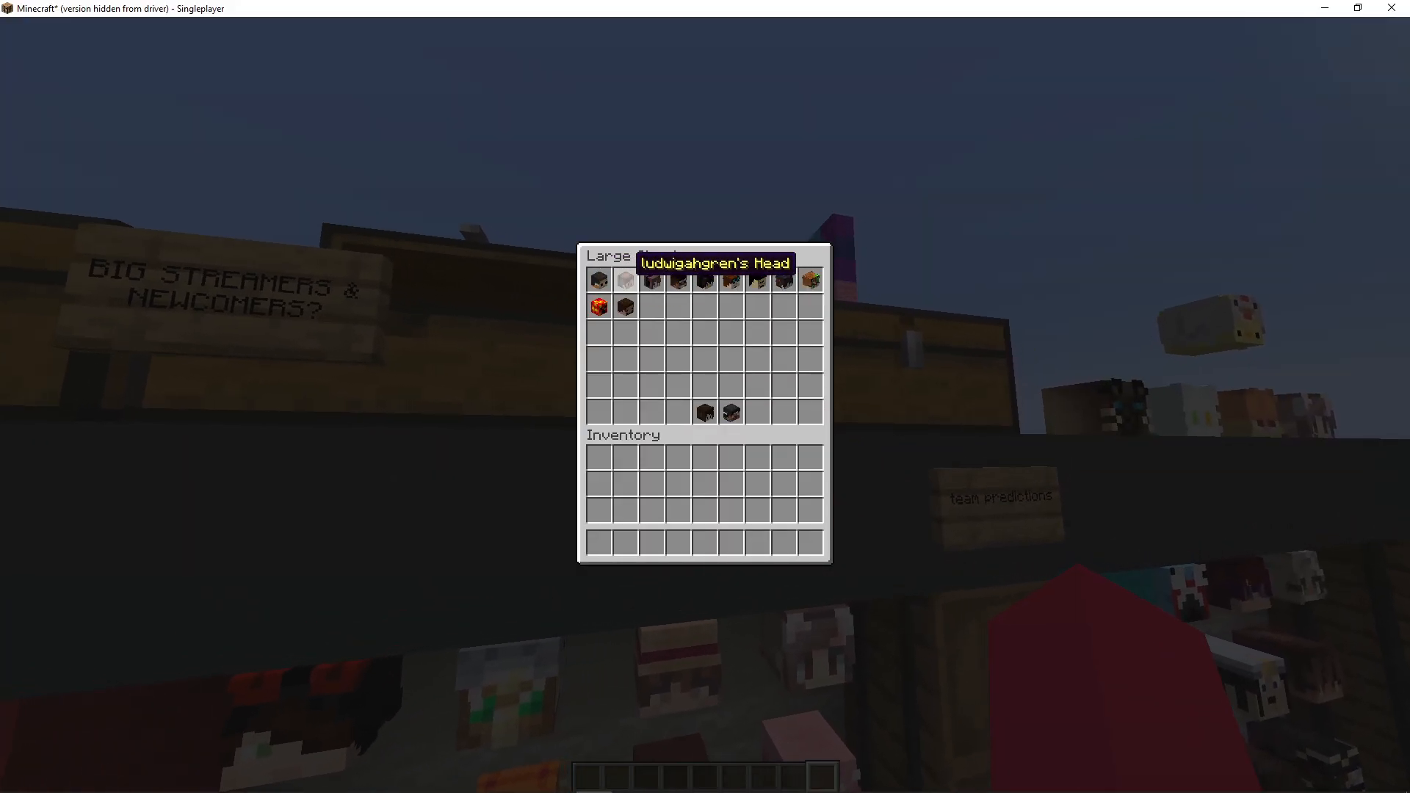
pyautogui.moveTo(810, 279)
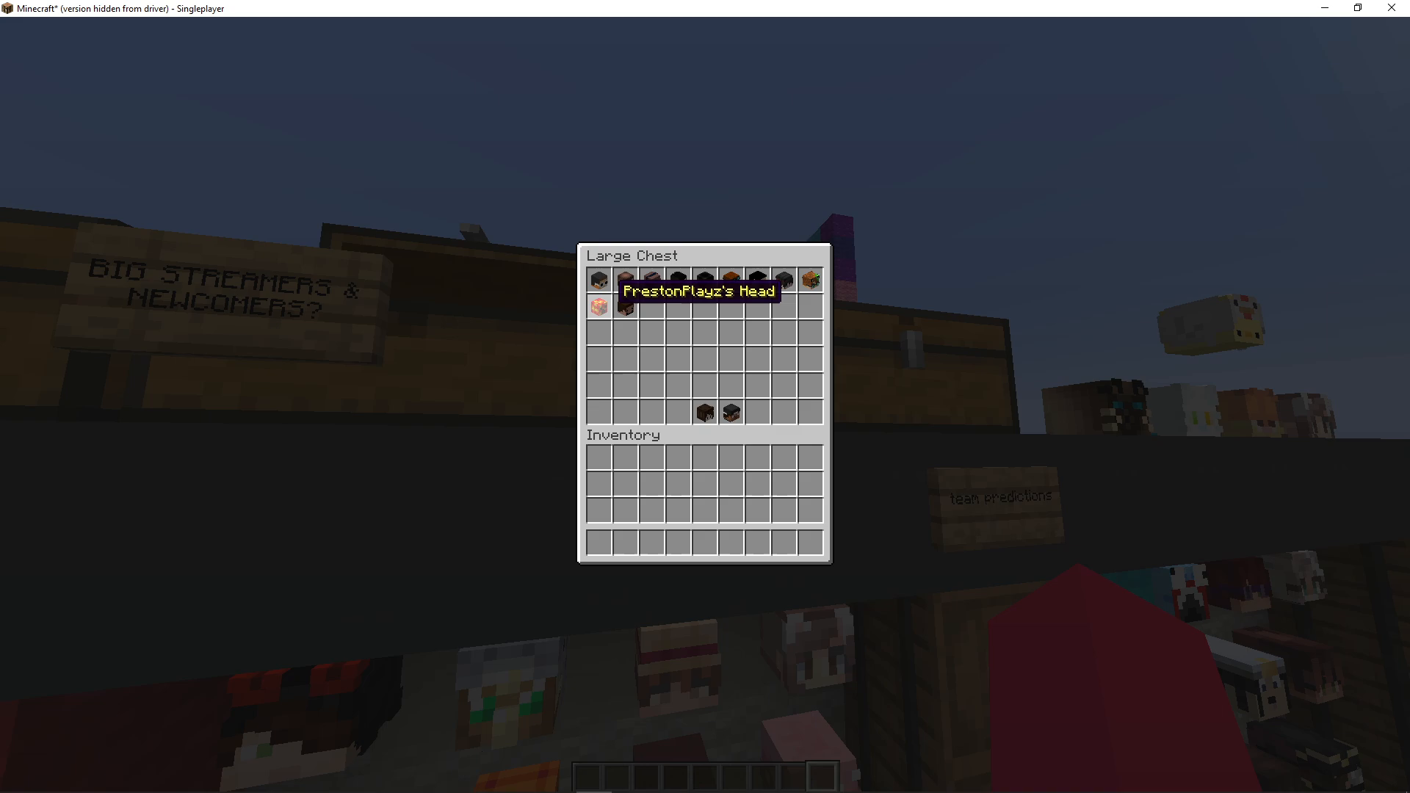
# Step: Close the chest of spare player heads and face the red player figure
pyautogui.press('Escape')
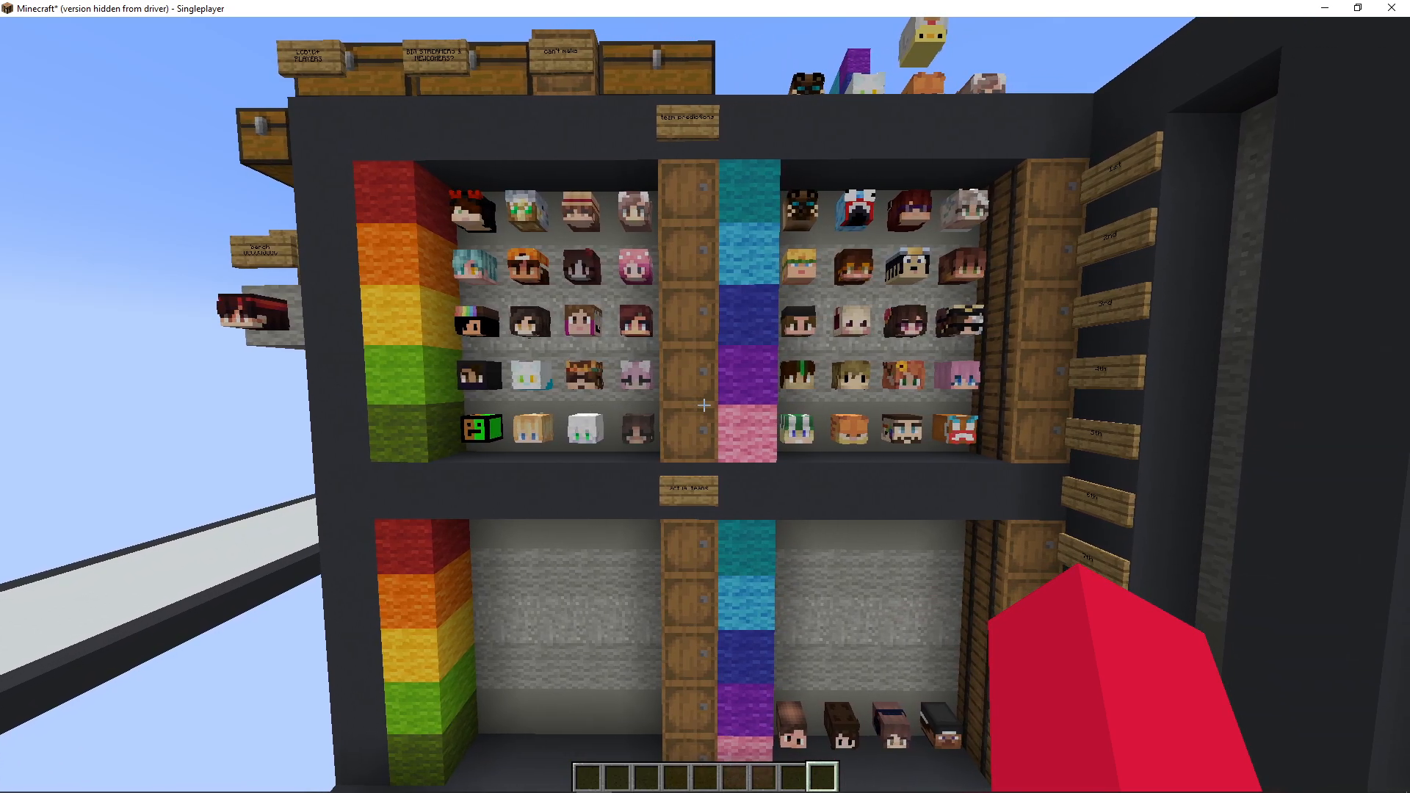
pyautogui.moveTo(705, 397)
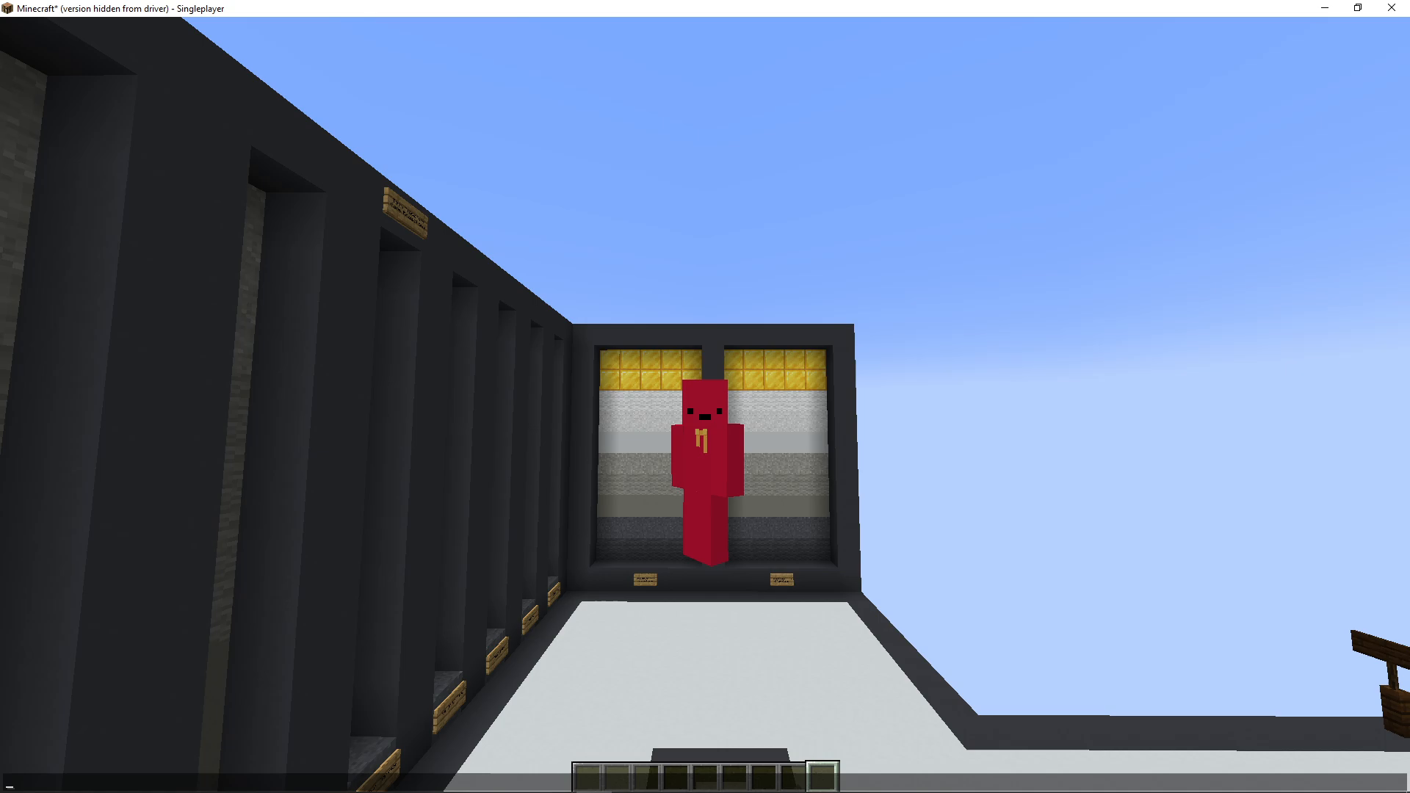